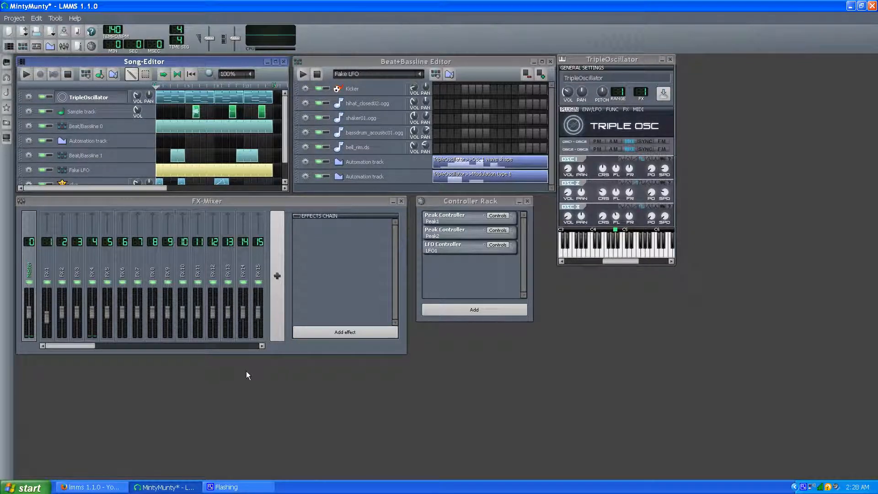
pyautogui.moveTo(224, 407)
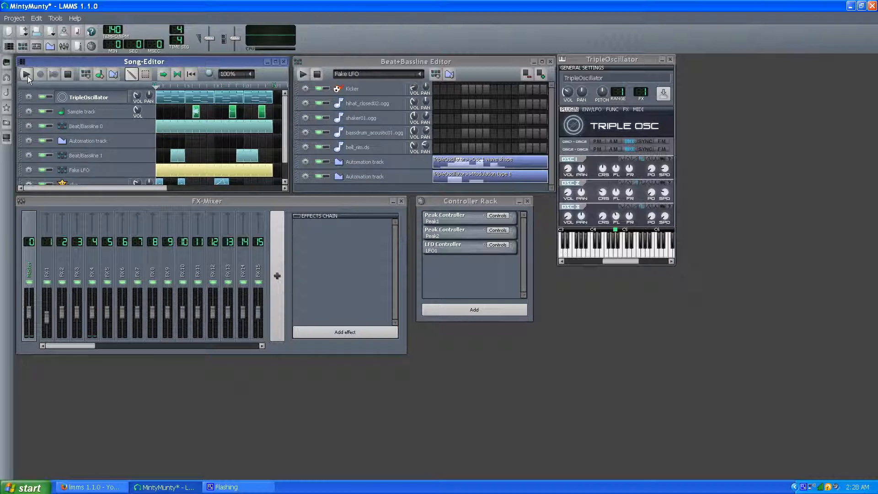
pyautogui.moveTo(40, 74)
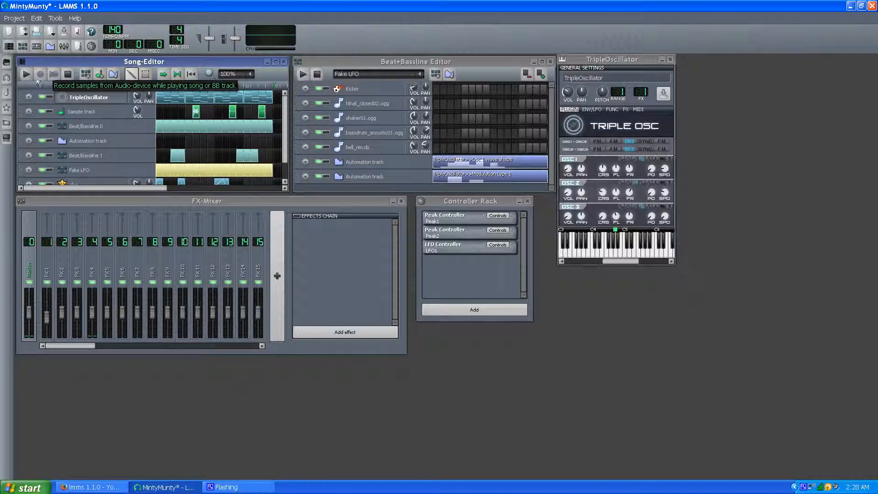
# Step: Play the MintyMunty song from the Song-Editor so its automation runs
pyautogui.click(26, 73)
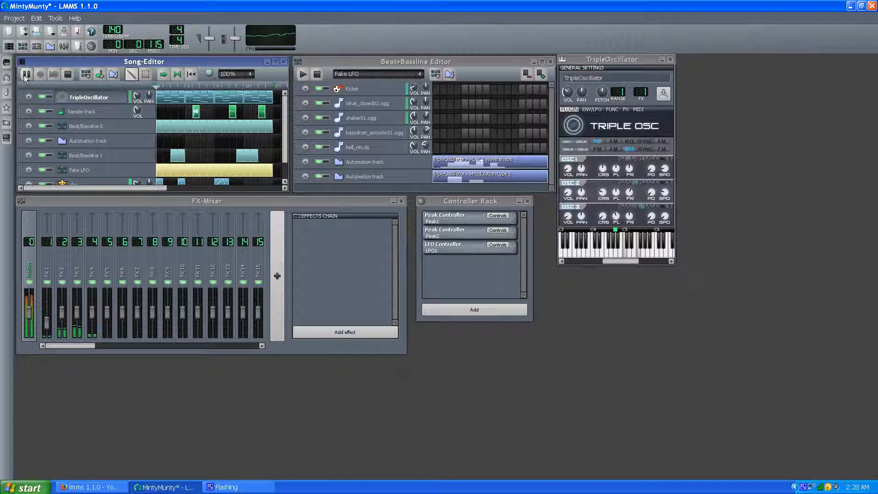
pyautogui.click(26, 74)
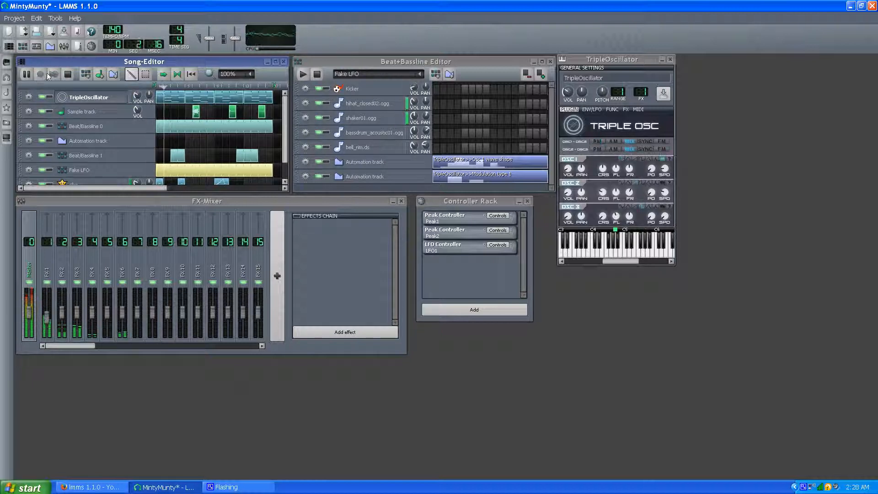
pyautogui.moveTo(45, 76)
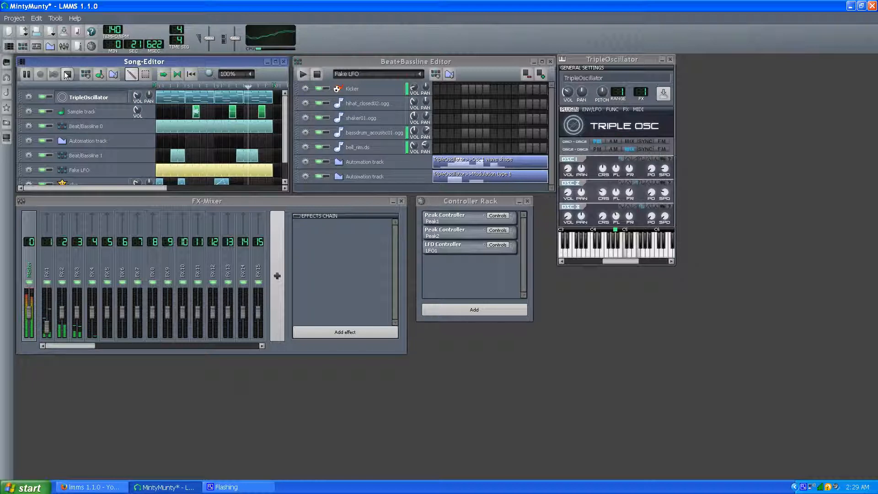
pyautogui.moveTo(67, 74)
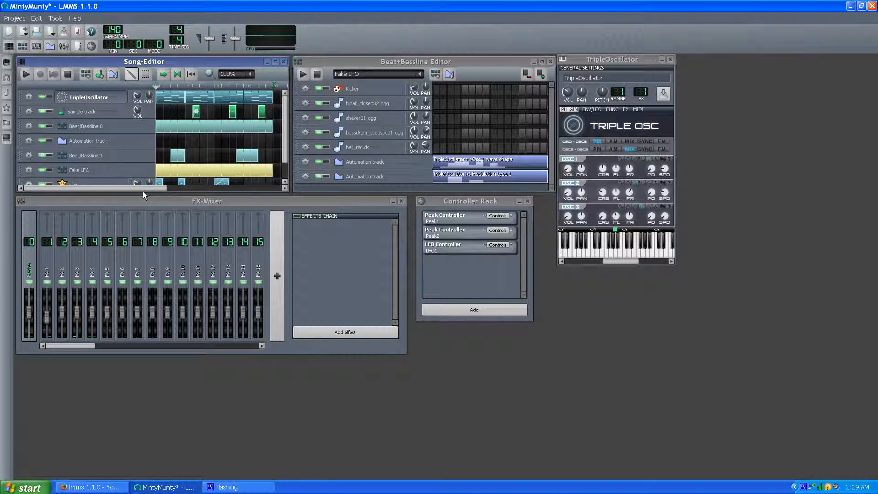
pyautogui.moveTo(116, 205)
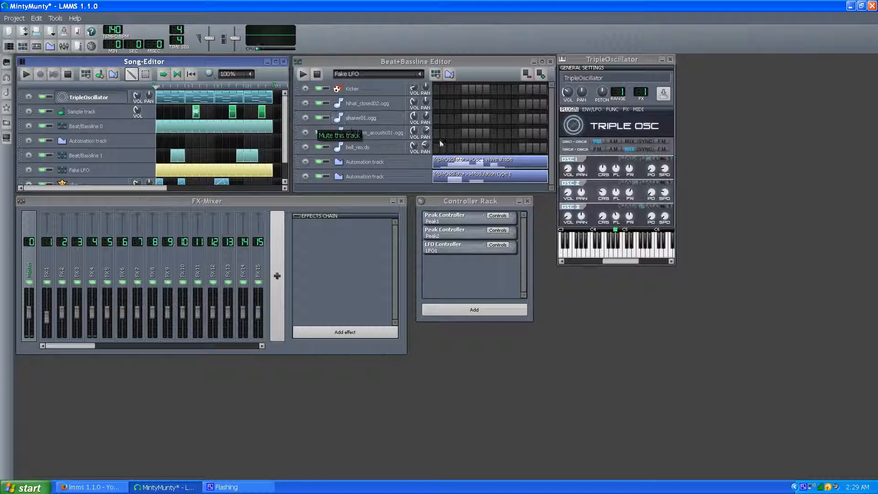
pyautogui.moveTo(370, 58)
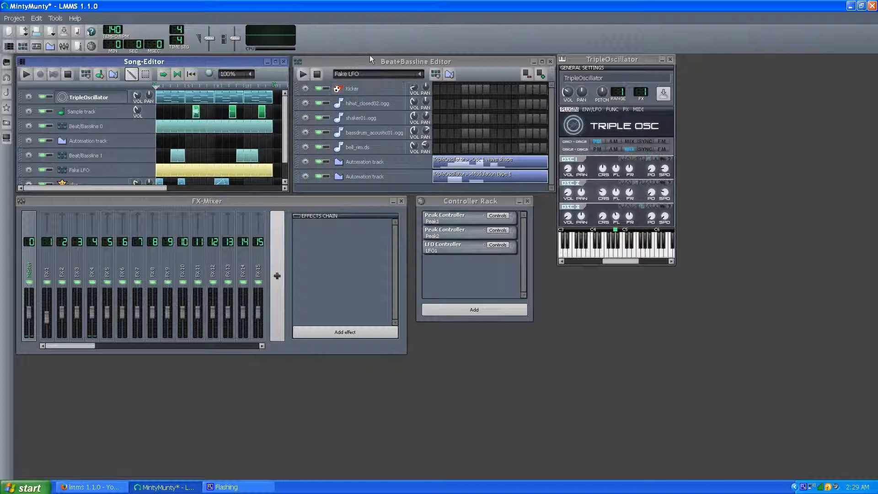
pyautogui.moveTo(386, 166)
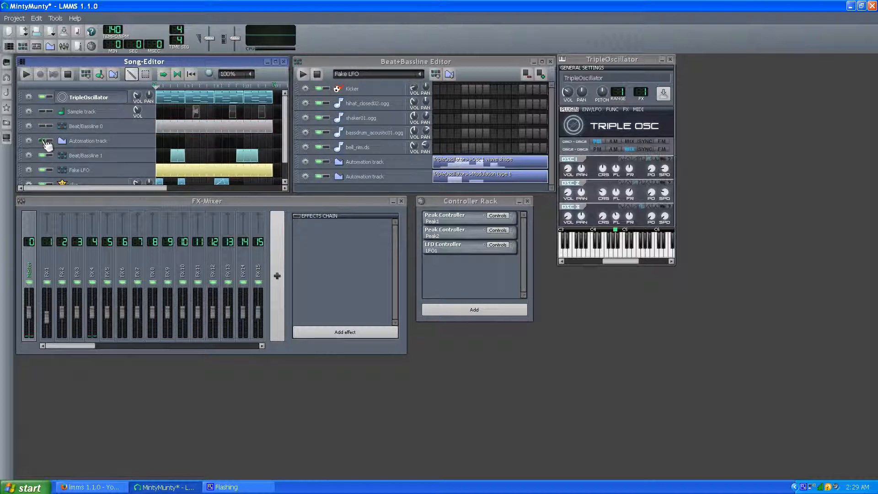
# Step: Mute the Beat/Bassline 1 track, leaving TripleOscillator as the main sounding track
pyautogui.click(43, 141)
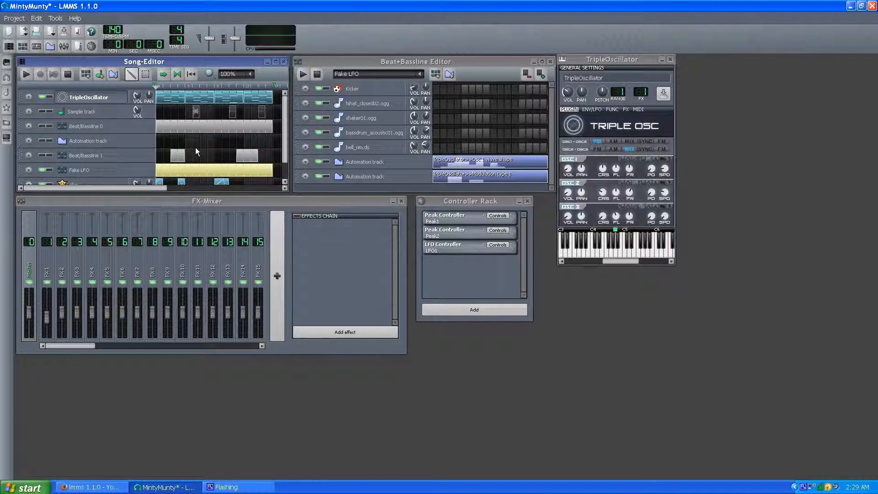
pyautogui.scroll(-3)
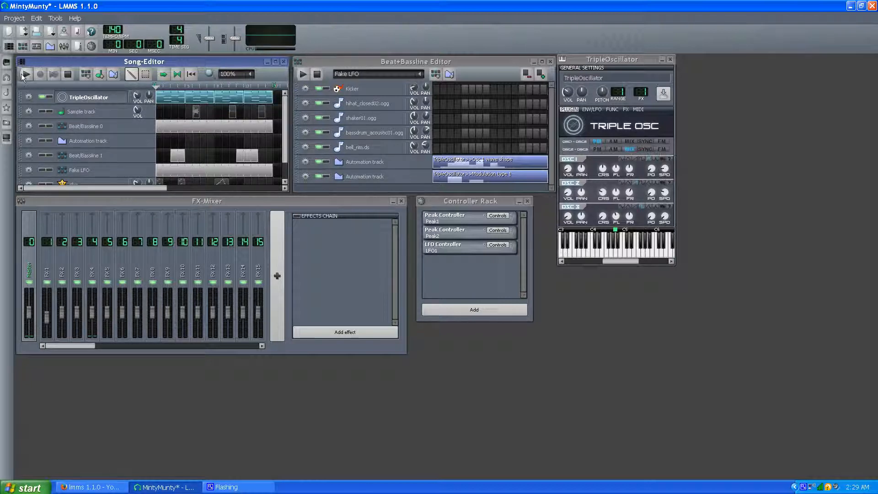
# Step: Play the song with only TripleOscillator unmuted, then stop it back at the start
pyautogui.click(24, 74)
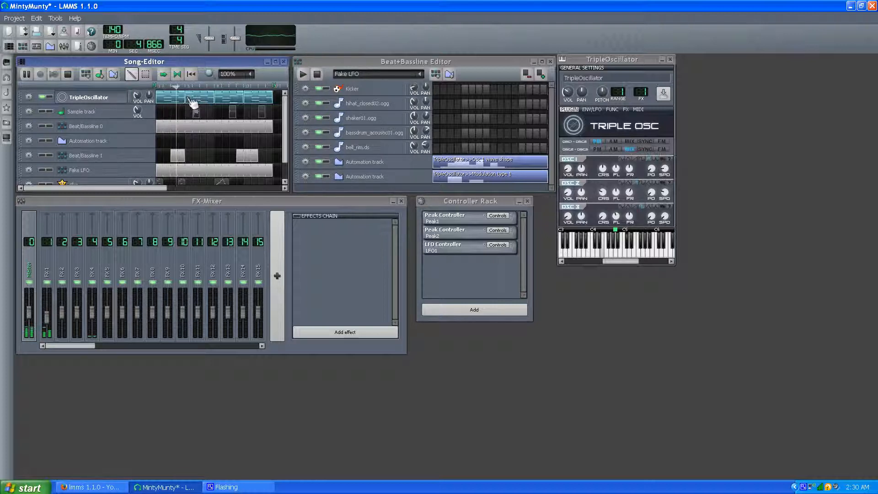
pyautogui.moveTo(213, 103)
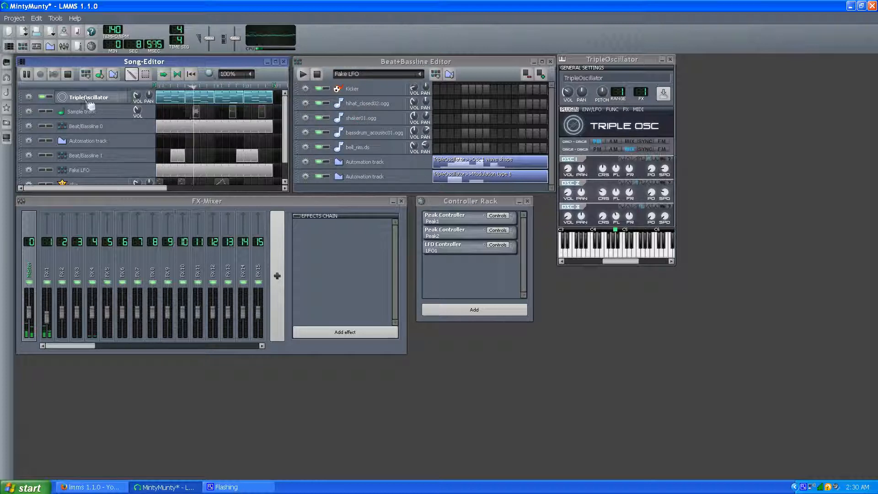
pyautogui.click(26, 73)
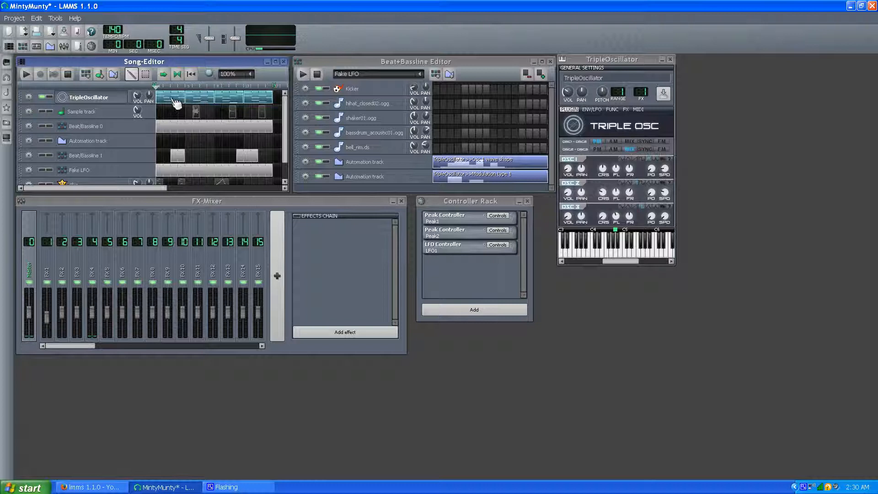
pyautogui.moveTo(176, 103)
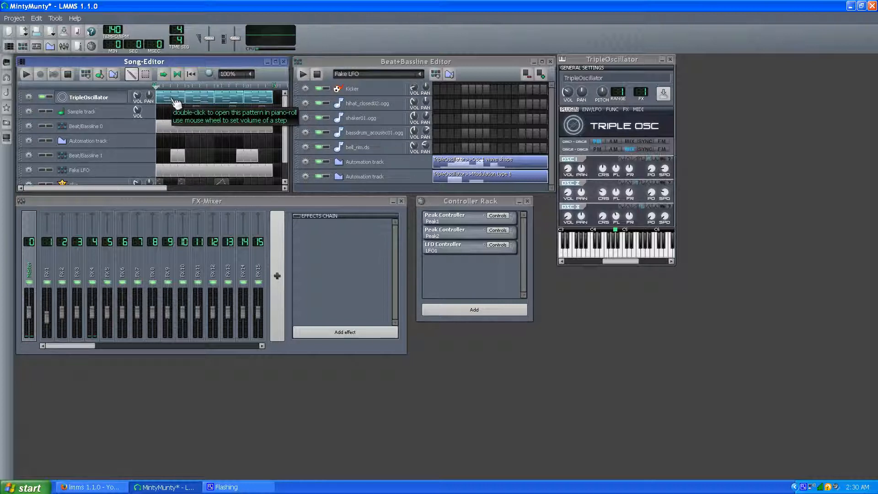
pyautogui.moveTo(98, 119)
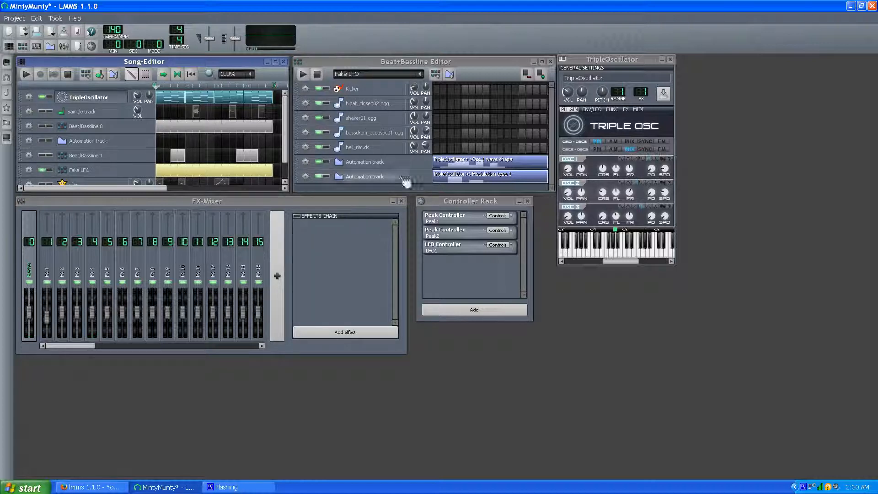
pyautogui.moveTo(325, 110)
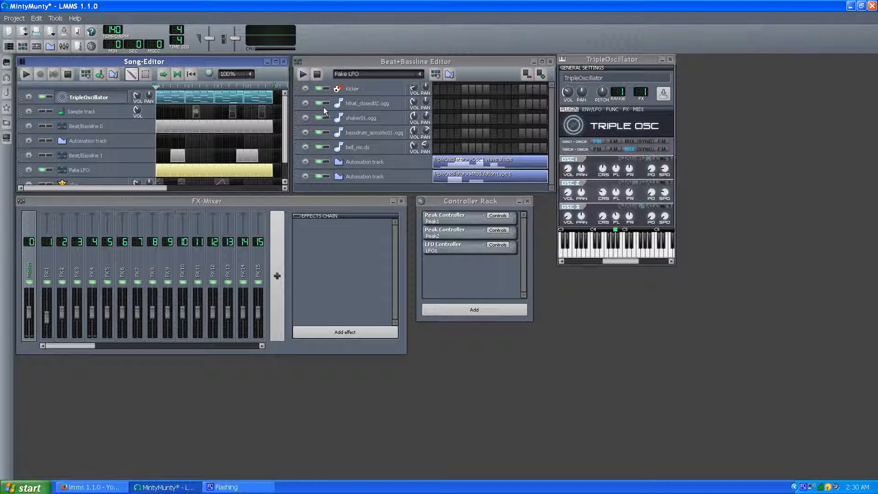
pyautogui.moveTo(465, 174)
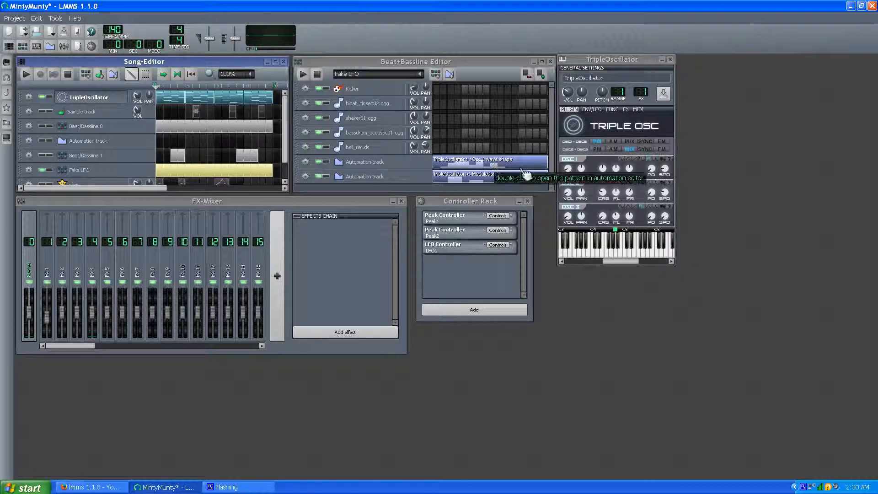
pyautogui.moveTo(630, 169)
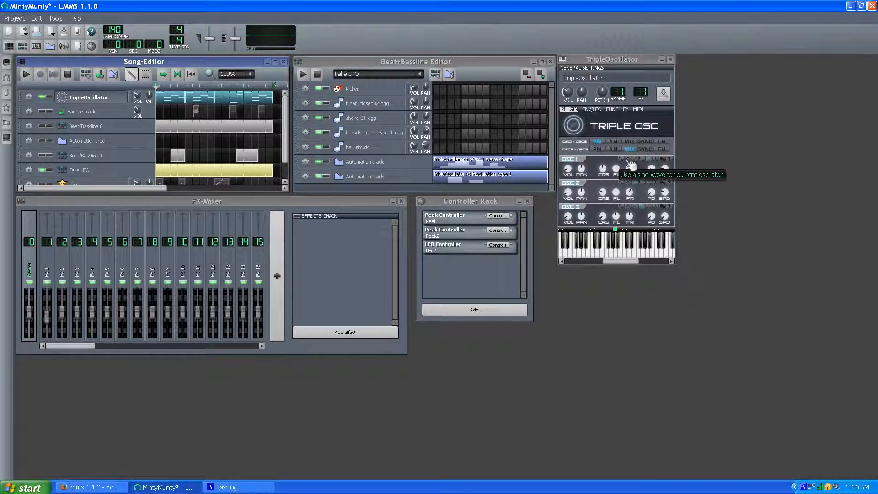
pyautogui.moveTo(628, 165)
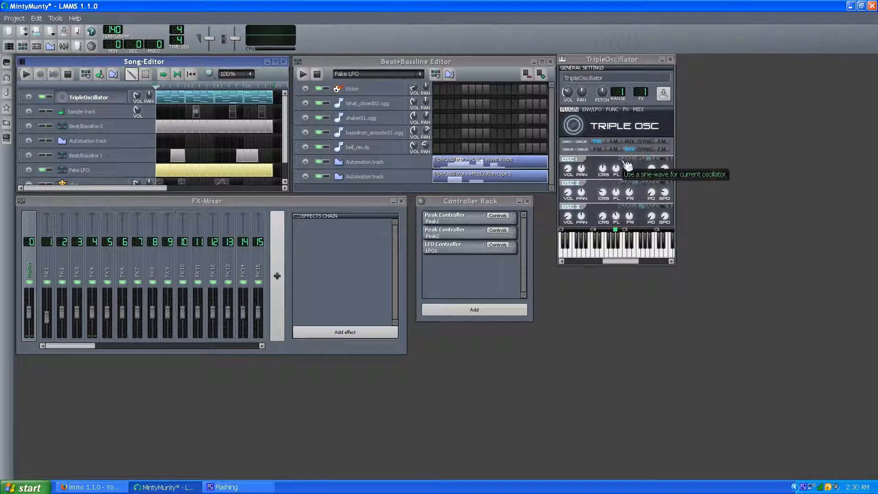
pyautogui.moveTo(644, 168)
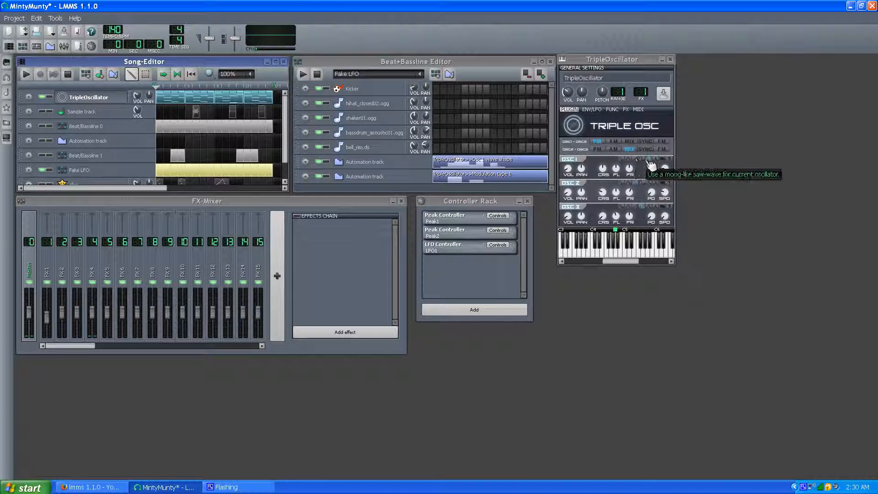
pyautogui.moveTo(463, 180)
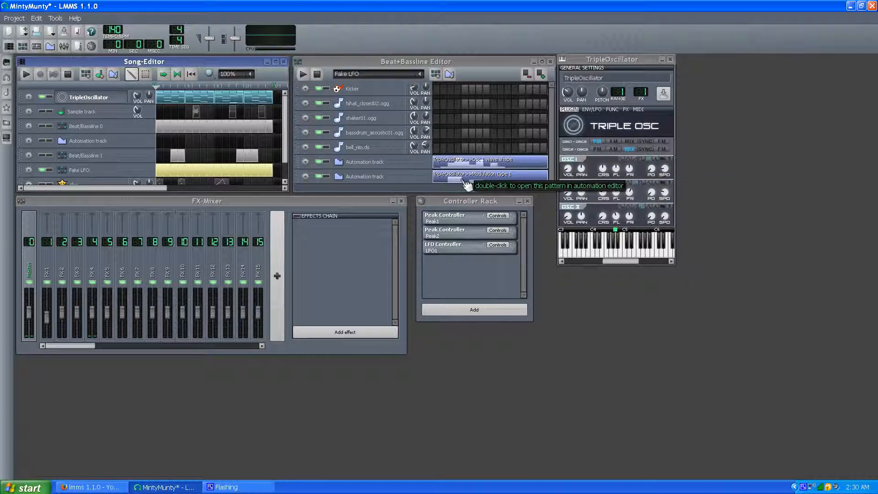
pyautogui.moveTo(622, 148)
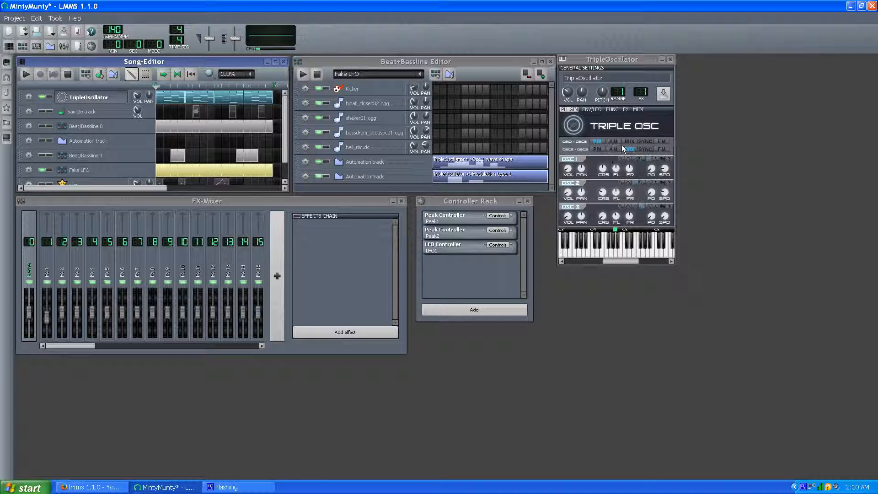
pyautogui.moveTo(25, 74)
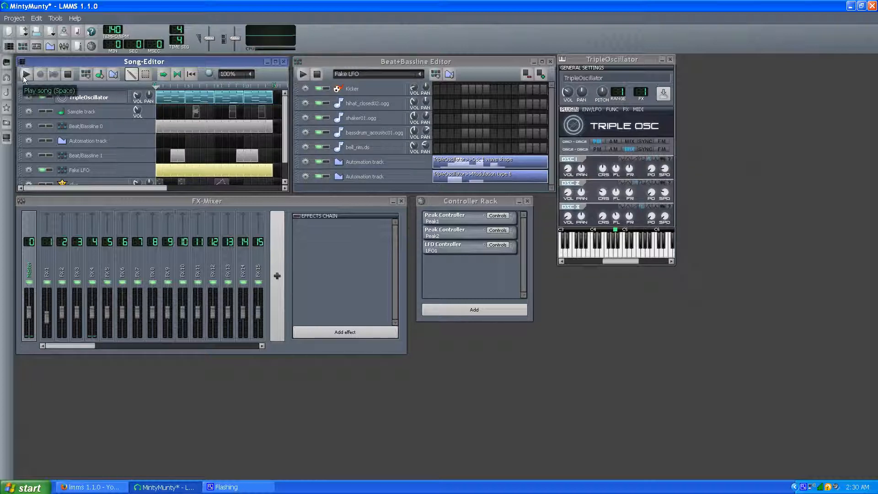
pyautogui.click(25, 74)
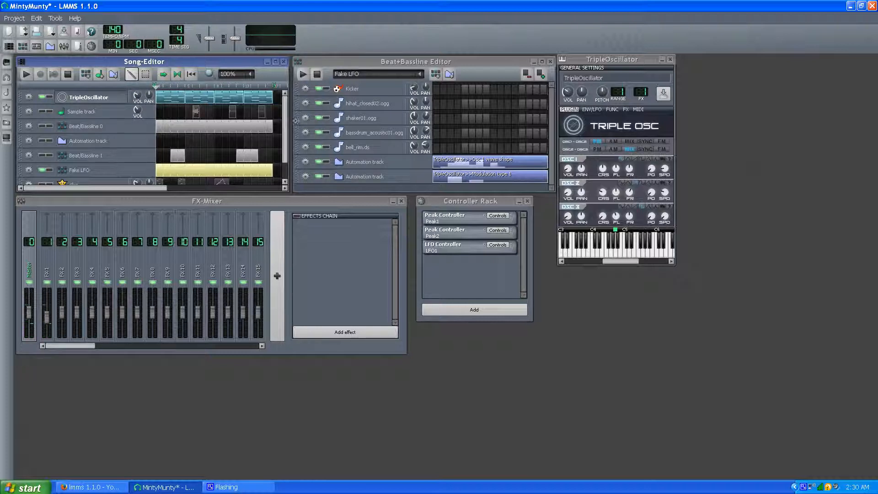
pyautogui.moveTo(542, 173)
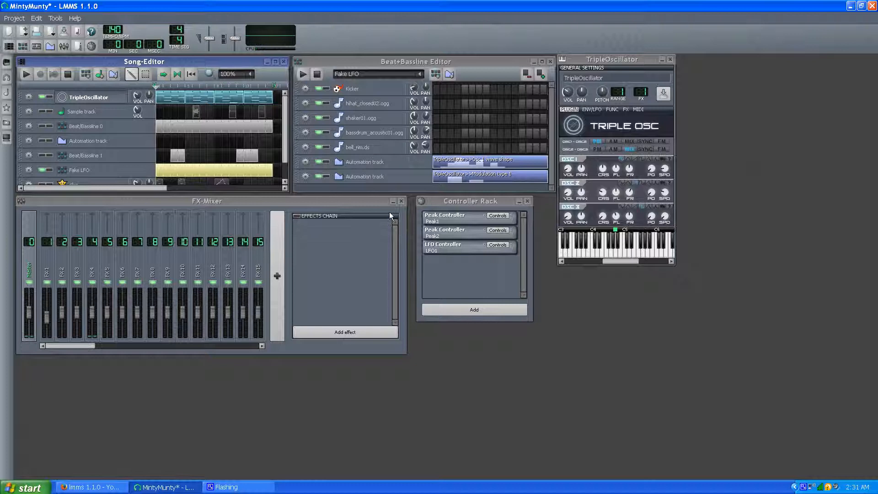
pyautogui.moveTo(520, 188)
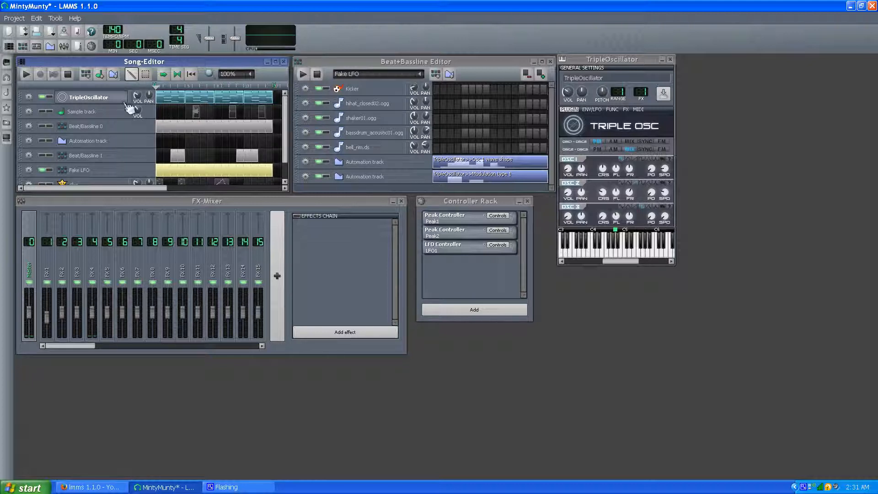
pyautogui.moveTo(448, 403)
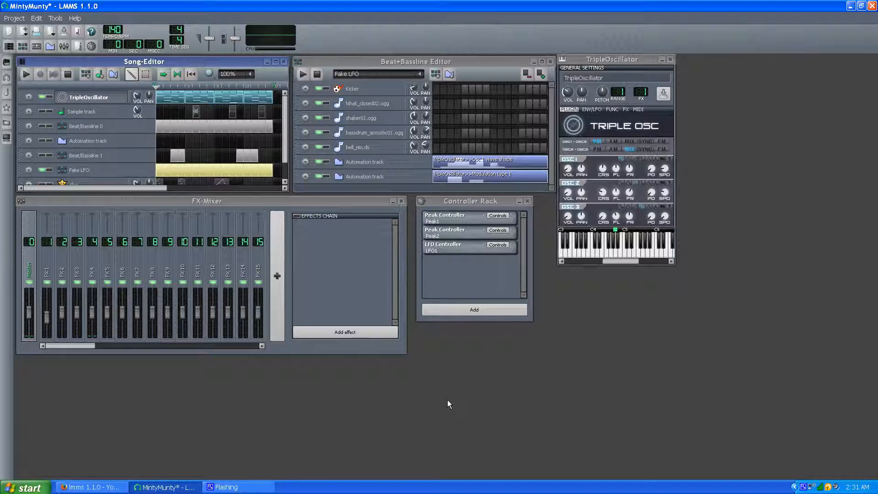
pyautogui.moveTo(453, 390)
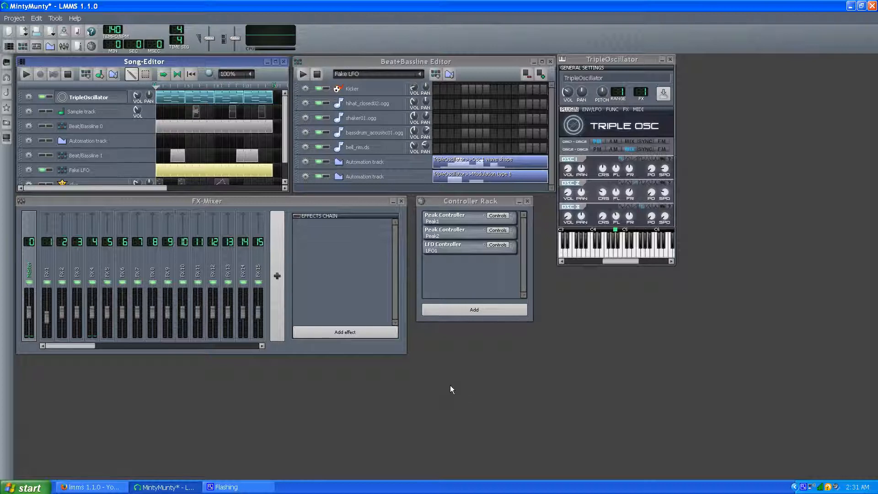
pyautogui.moveTo(385, 323)
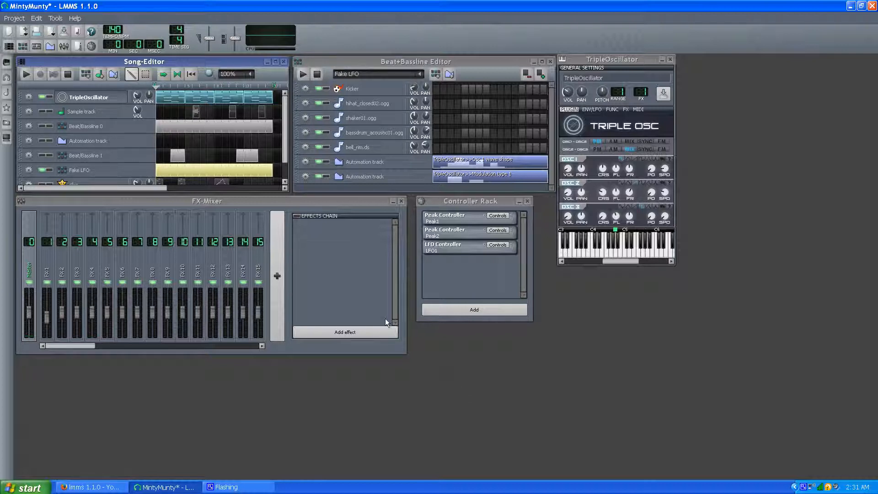
pyautogui.moveTo(359, 300)
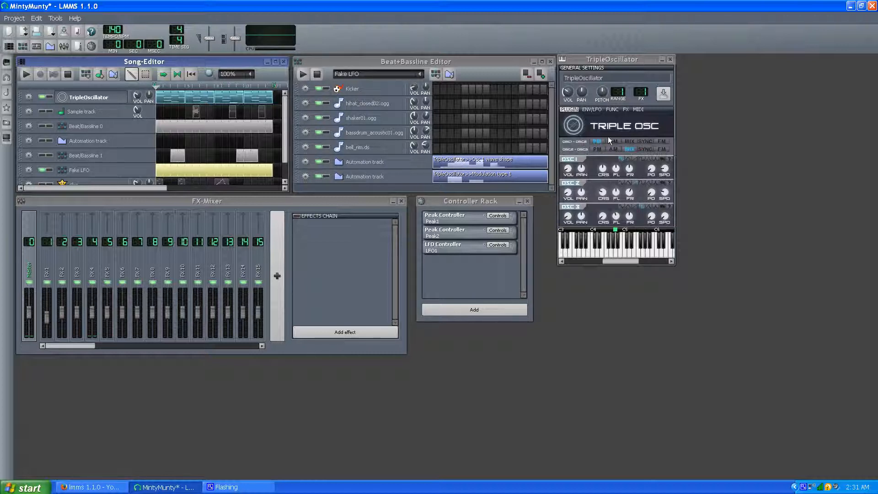
pyautogui.moveTo(628, 149)
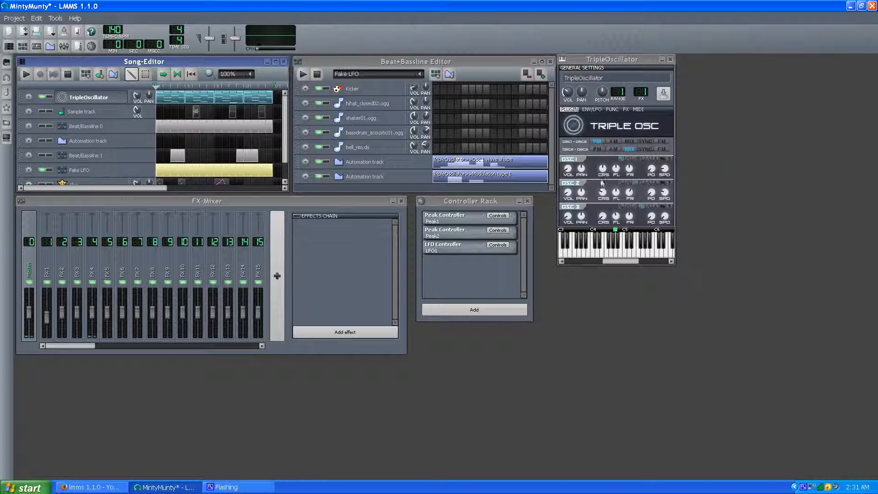
pyautogui.moveTo(464, 176)
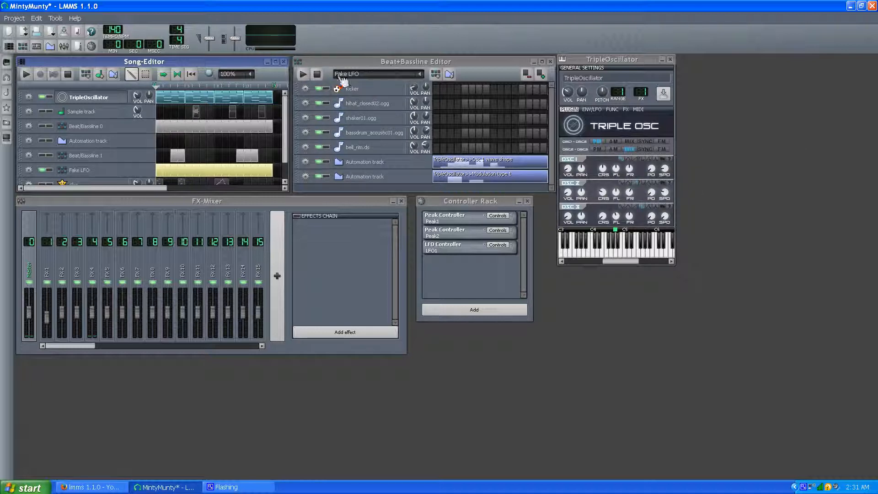
pyautogui.moveTo(428, 84)
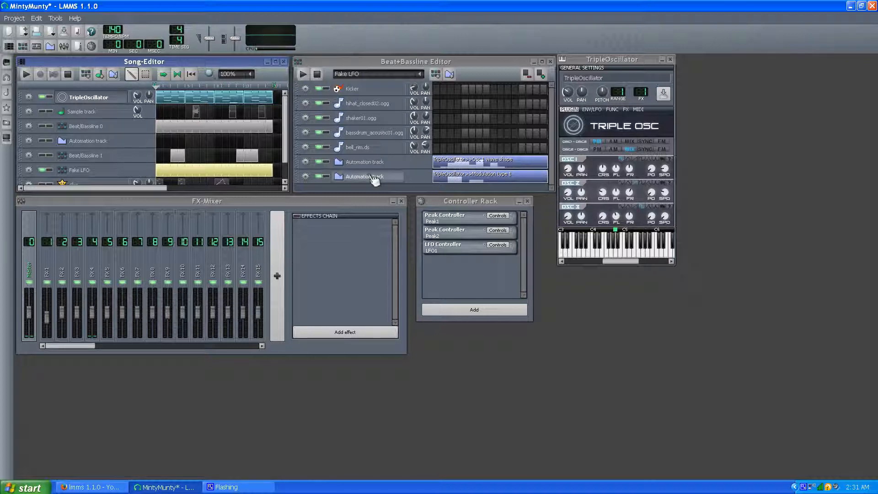
pyautogui.moveTo(502, 134)
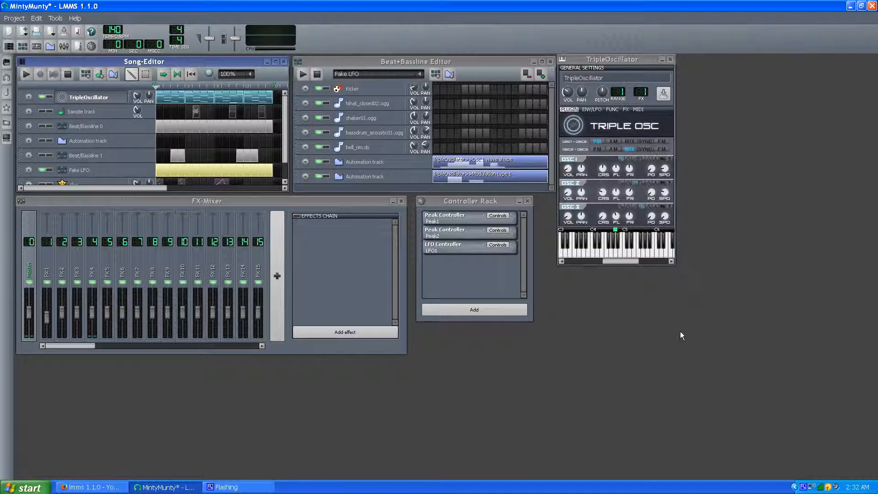
pyautogui.moveTo(778, 462)
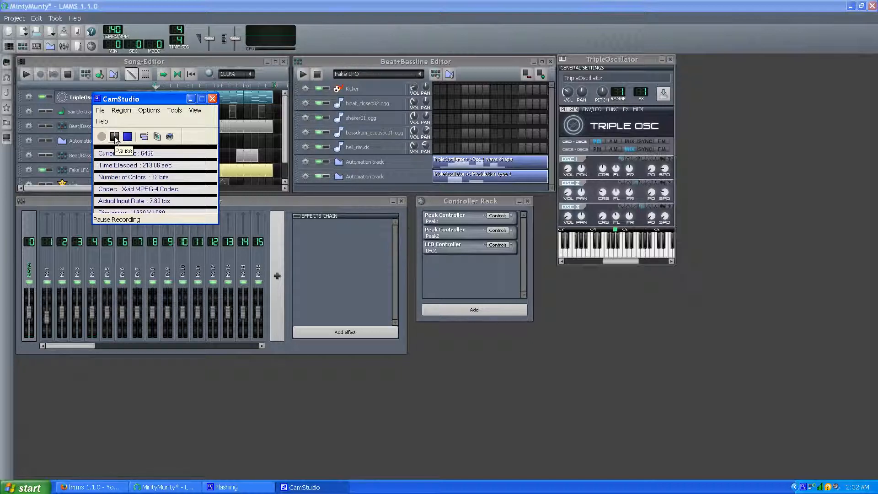
# Step: Pause CamStudio while switching to the Stuff_1 project, then move the recorder out of view
pyautogui.click(114, 136)
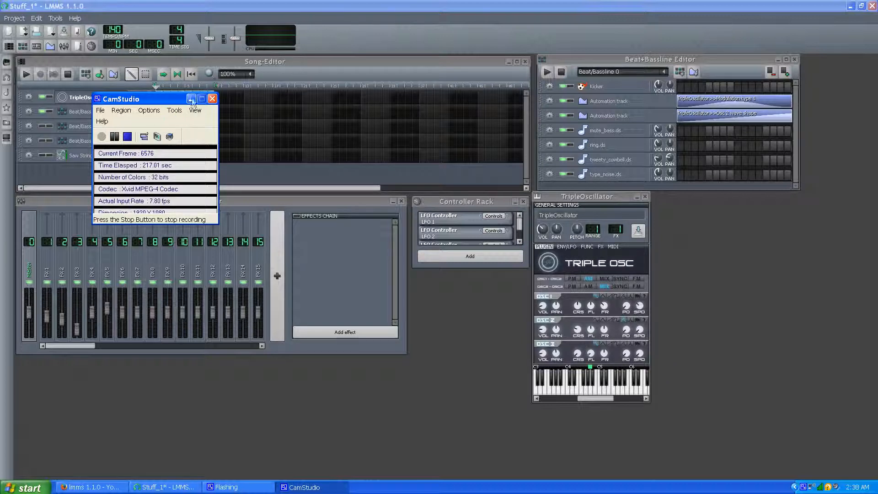
pyautogui.click(191, 99)
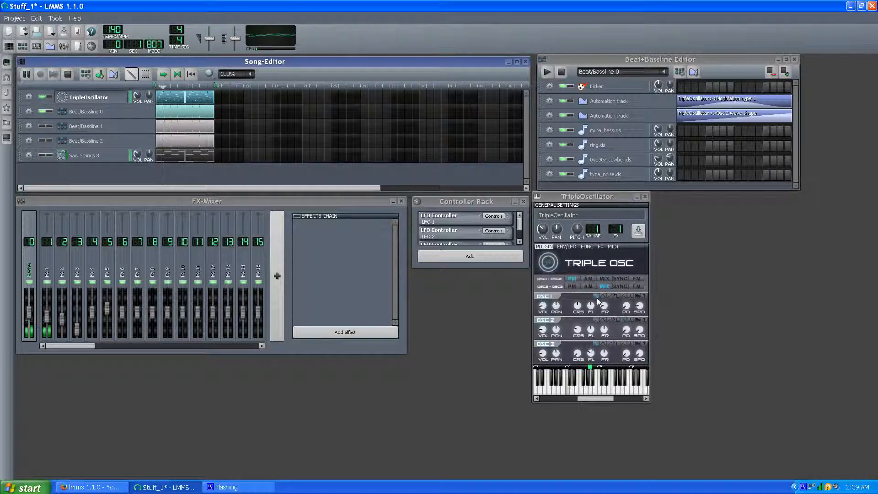
pyautogui.moveTo(627, 314)
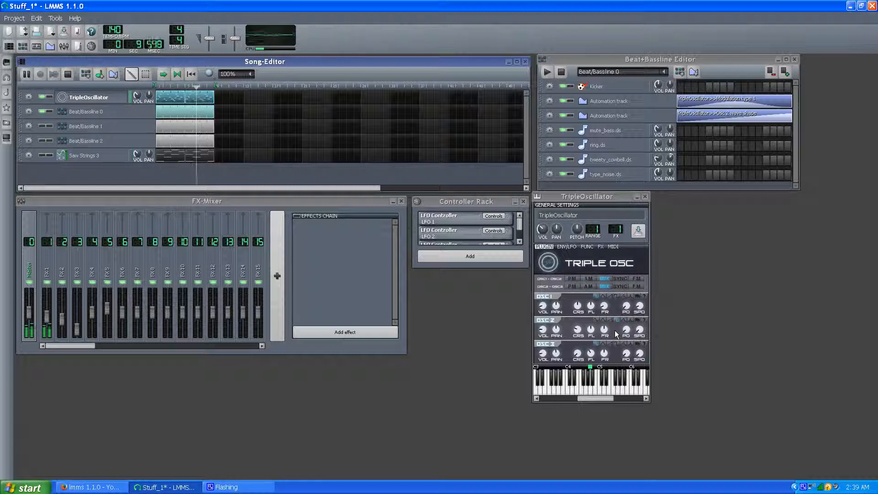
# Step: Stop Stuff_1's song playback, resetting the counter to the start
pyautogui.click(571, 279)
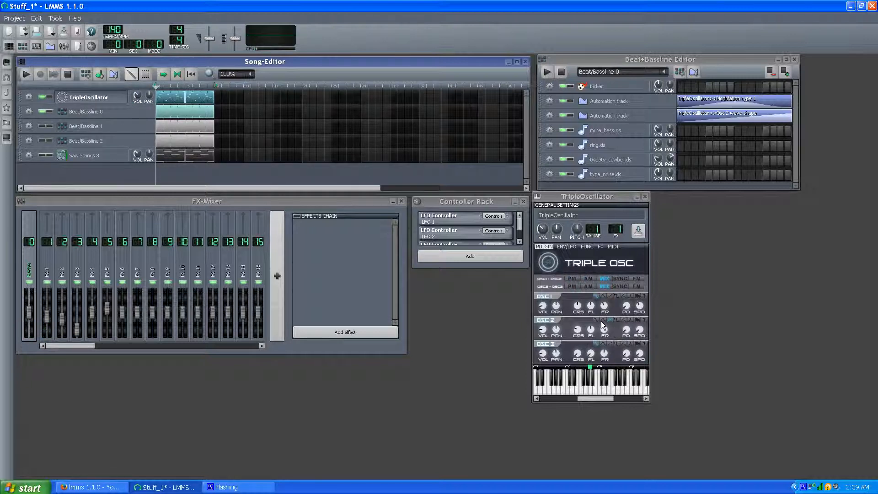
pyautogui.moveTo(602, 327)
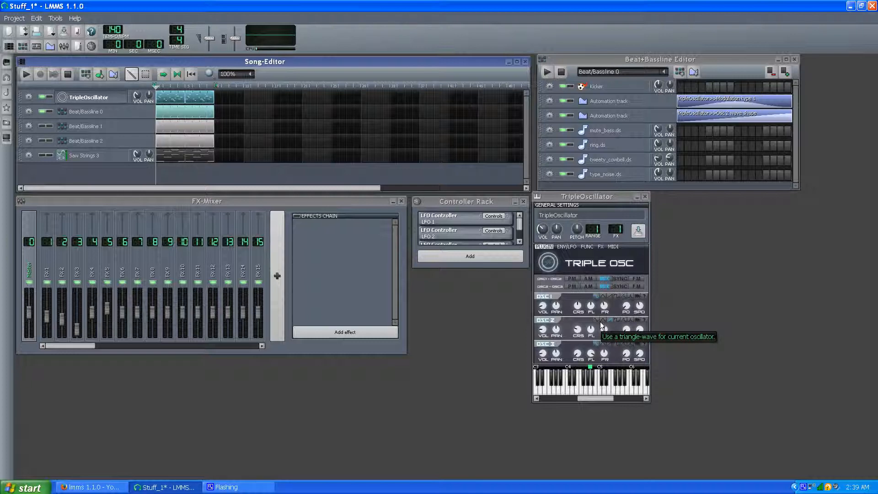
pyautogui.moveTo(603, 305)
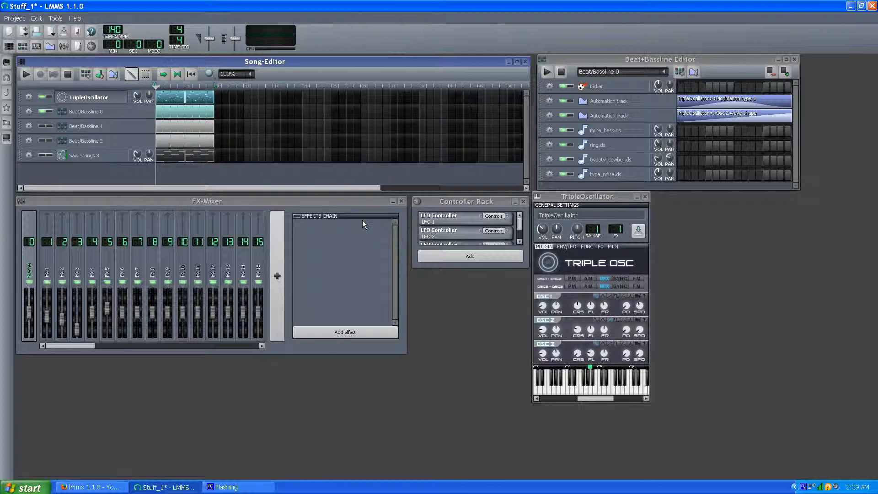
pyautogui.moveTo(386, 240)
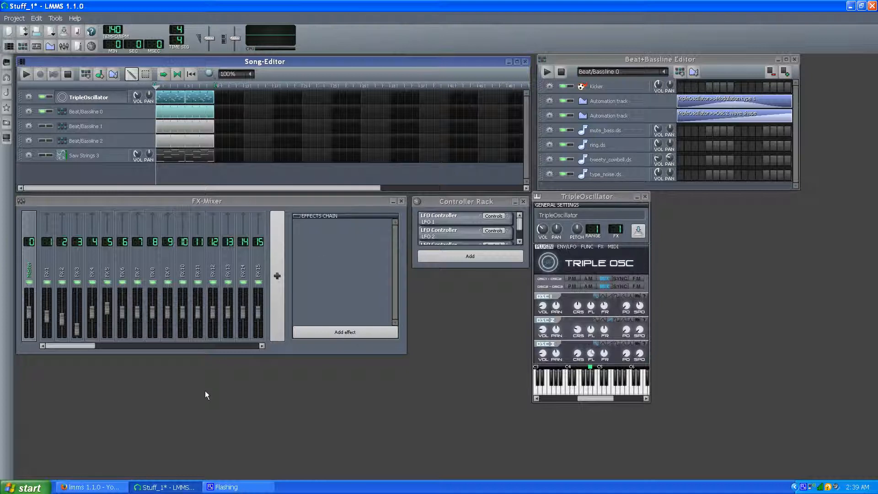
pyautogui.moveTo(523, 457)
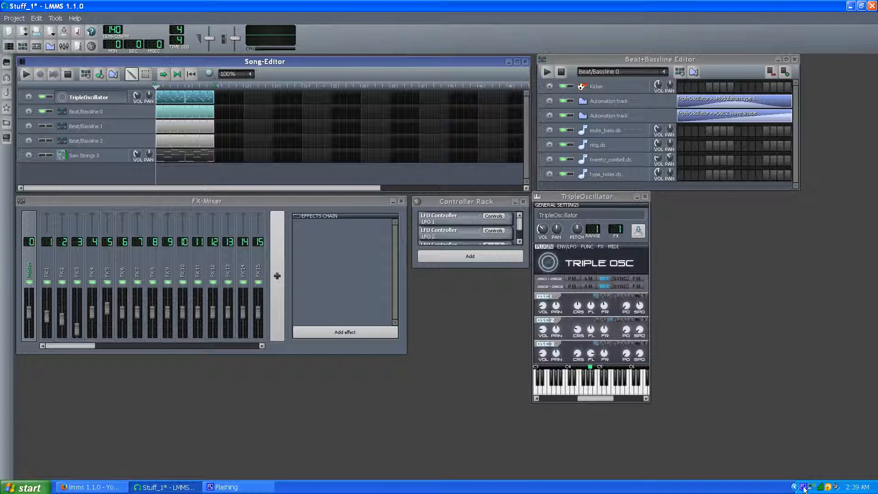
pyautogui.moveTo(803, 486)
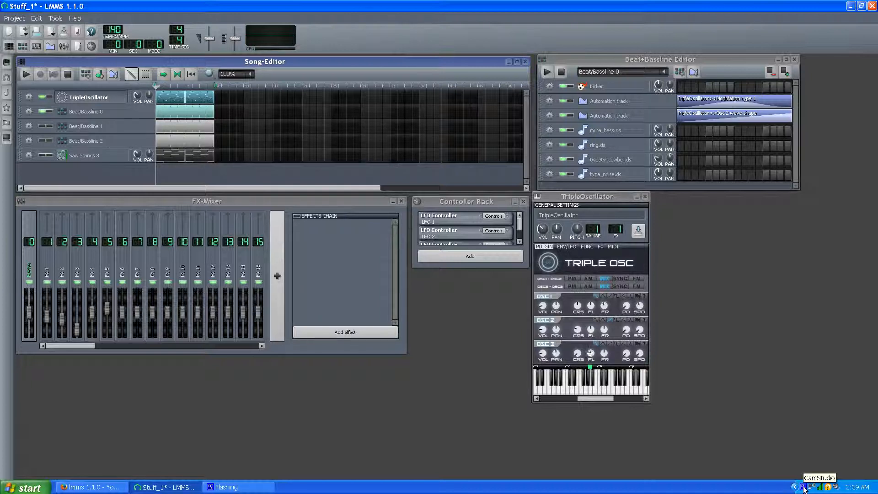
# Step: Bring the CamStudio recorder up from the tray to switch projects
pyautogui.click(804, 486)
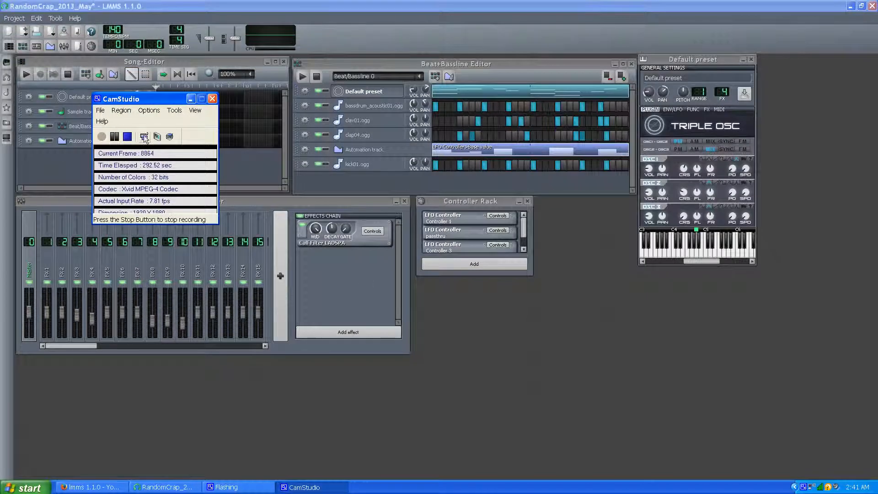
# Step: Hide CamStudio and start RandomCrap_2013_May's beat/bassline pattern playing
pyautogui.click(212, 99)
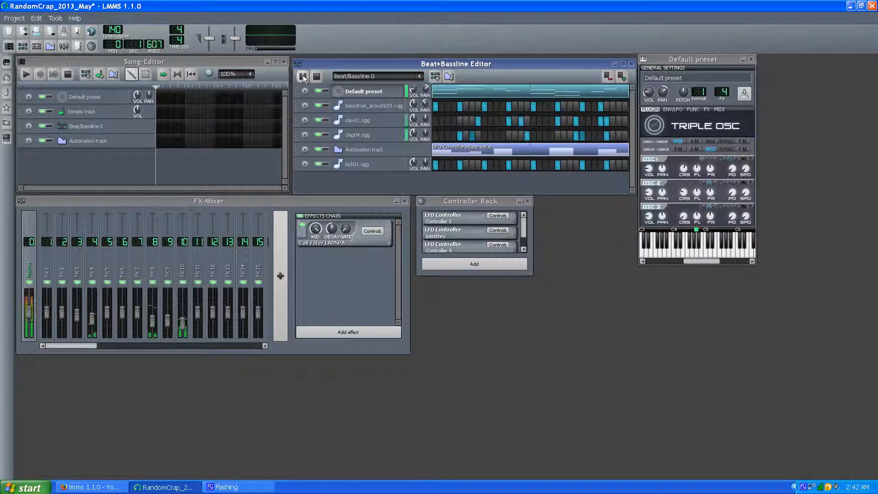
pyautogui.click(303, 76)
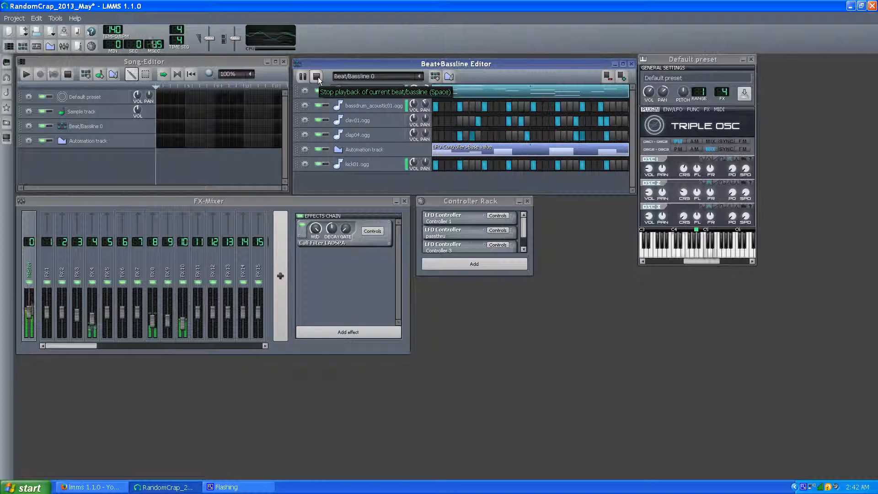
# Step: Mute the drum sample tracks in Beat/Bassline 0, replay the pattern with the Default preset synth, then stop it
pyautogui.click(317, 76)
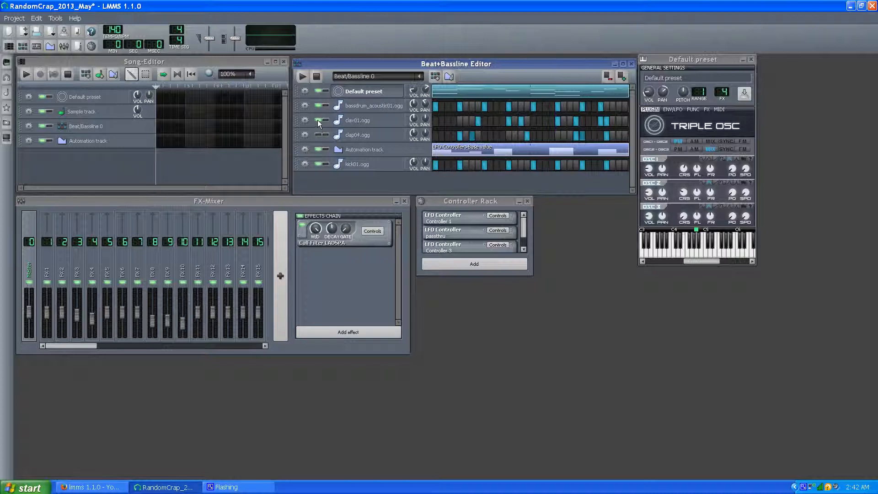
pyautogui.moveTo(322, 108)
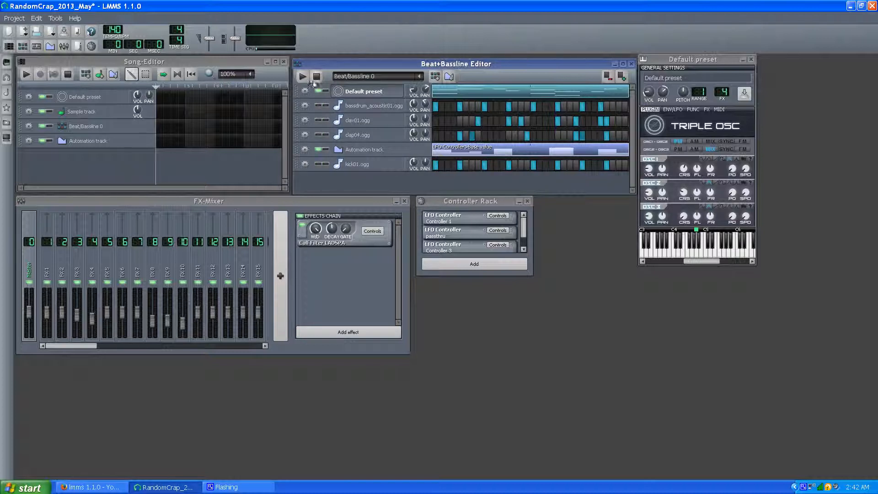
pyautogui.click(302, 76)
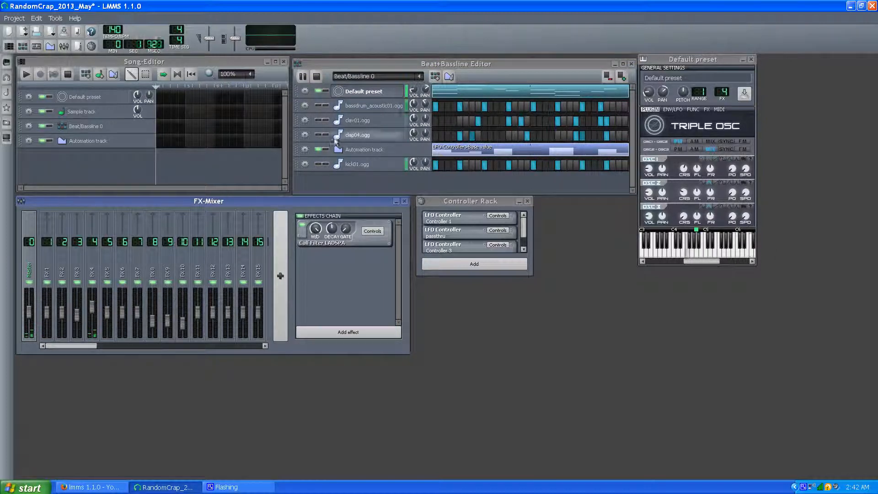
pyautogui.click(302, 76)
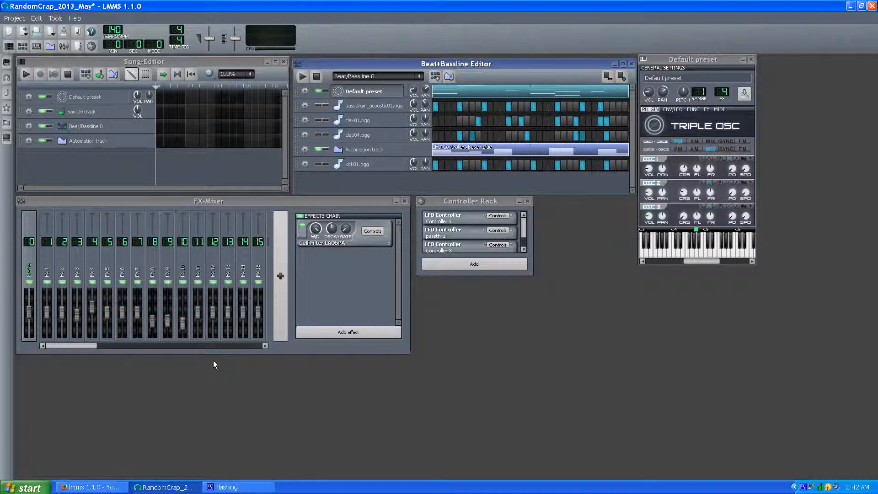
pyautogui.moveTo(402, 305)
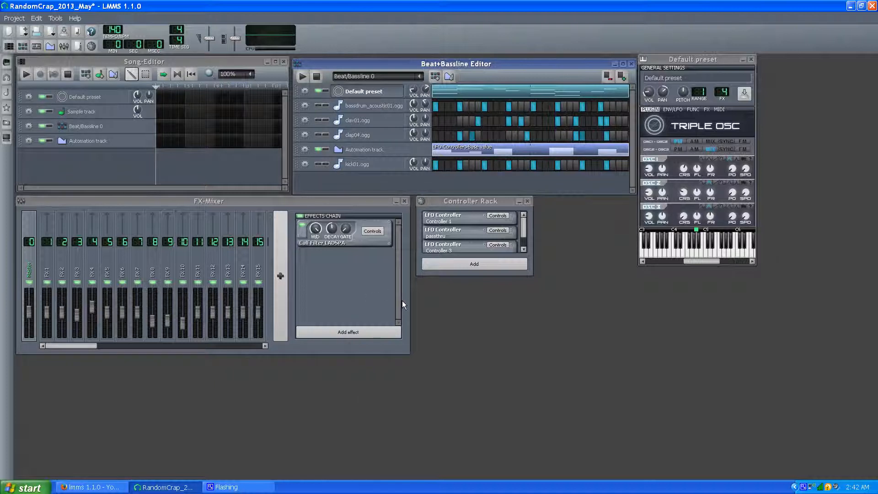
pyautogui.moveTo(235, 139)
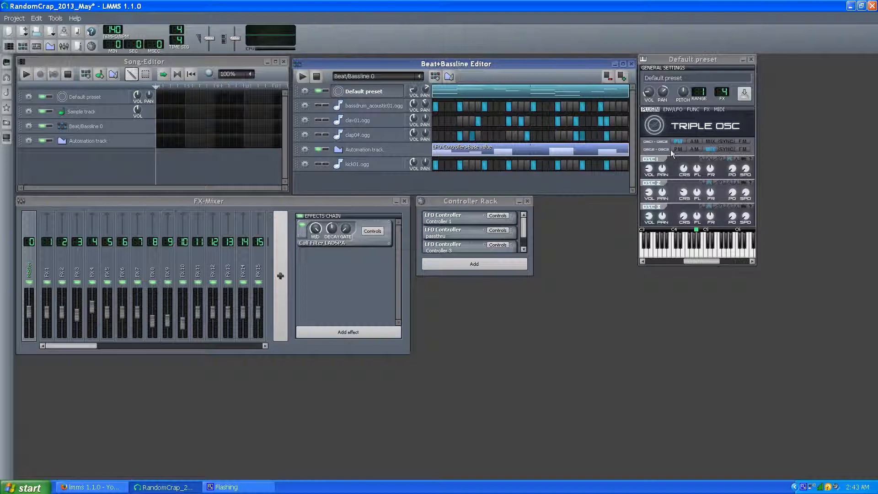
pyautogui.moveTo(684, 150)
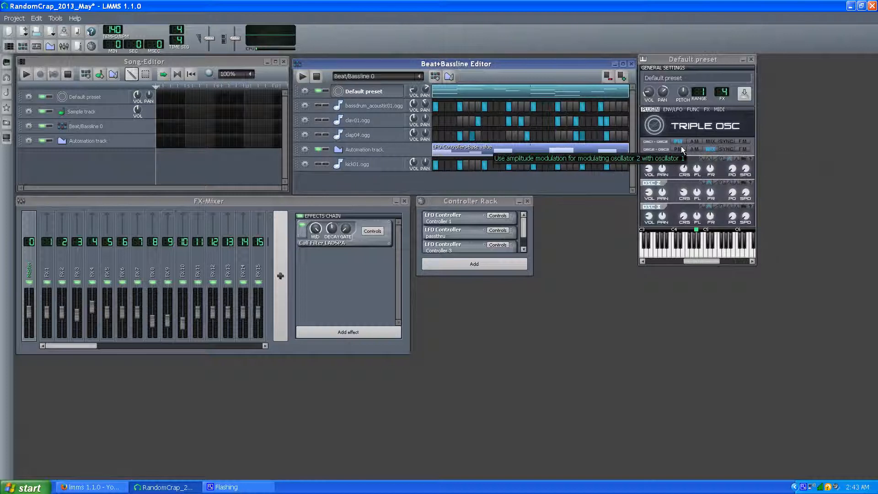
pyautogui.moveTo(726, 213)
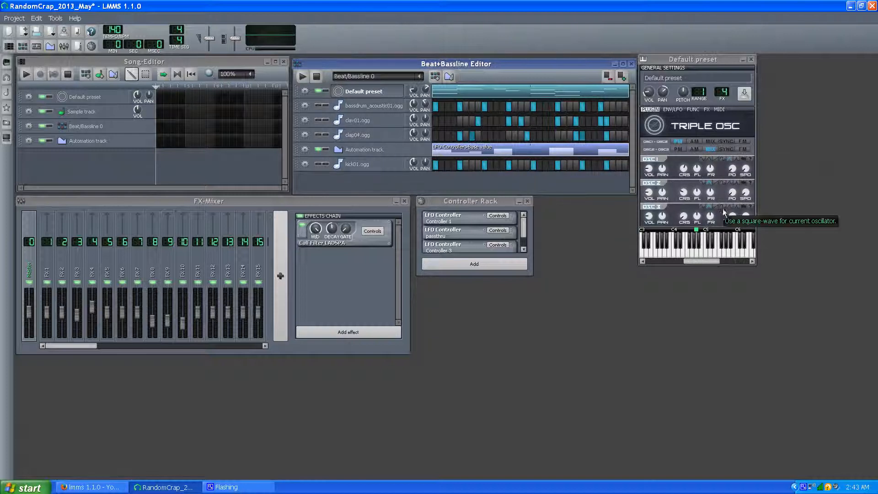
pyautogui.moveTo(686, 161)
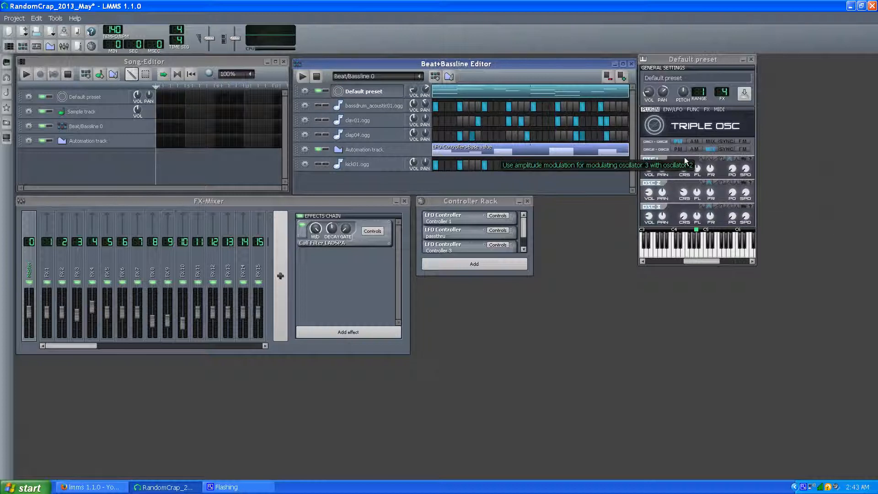
pyautogui.moveTo(258, 353)
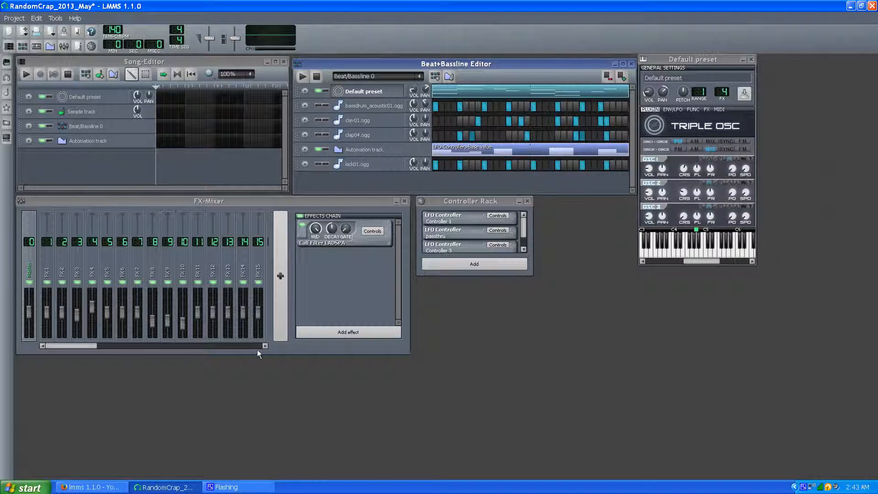
pyautogui.moveTo(524, 377)
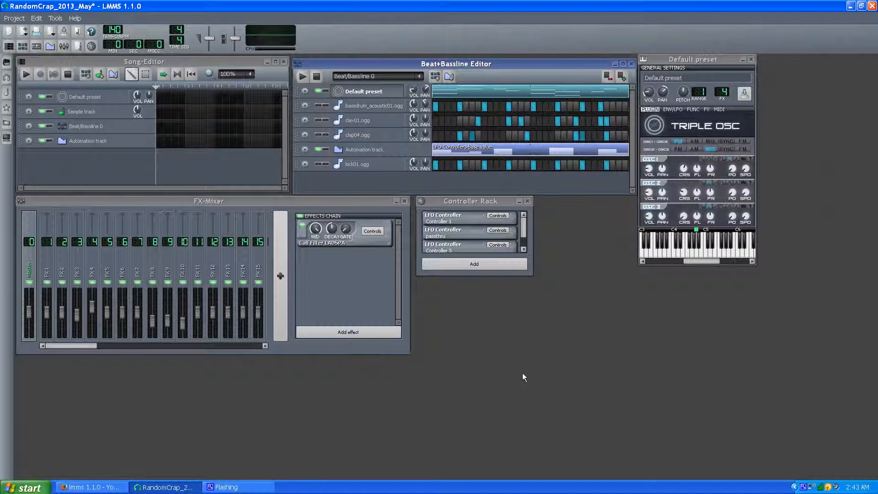
pyautogui.moveTo(290, 450)
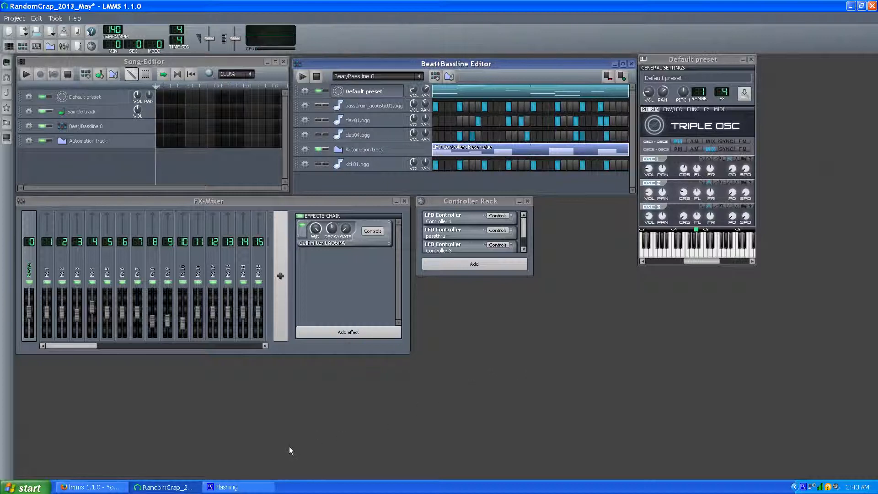
pyautogui.moveTo(252, 414)
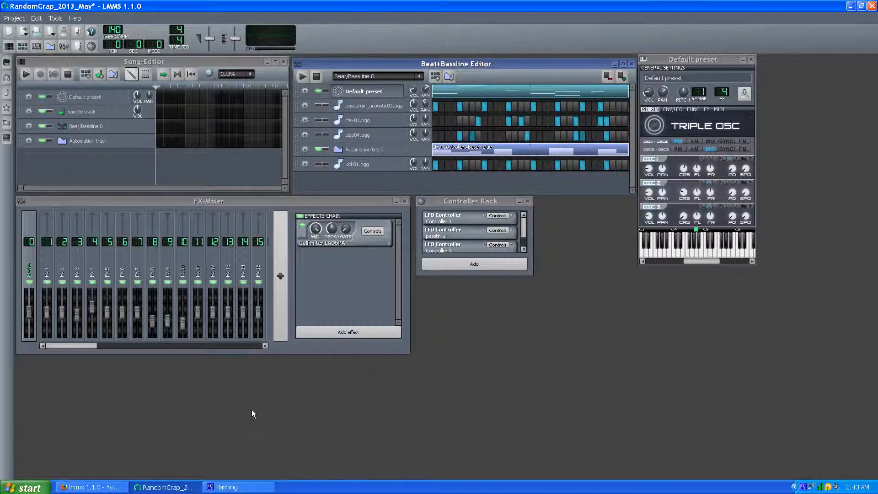
pyautogui.moveTo(227, 461)
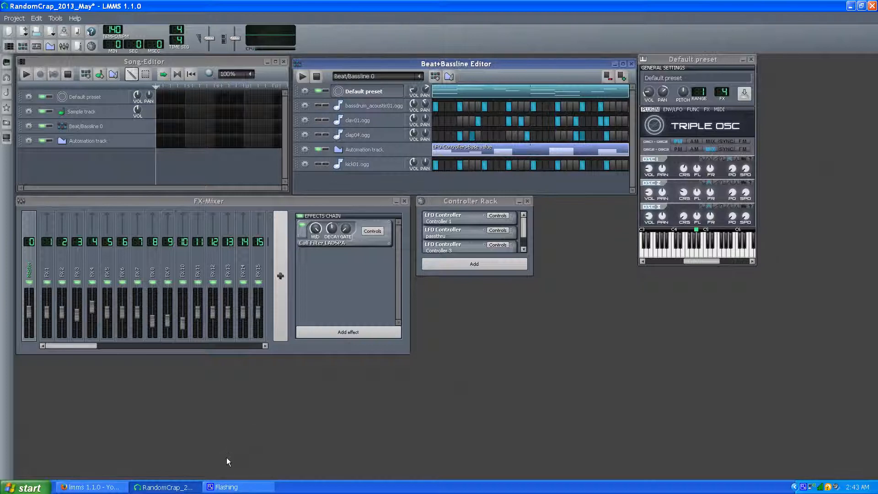
pyautogui.moveTo(230, 364)
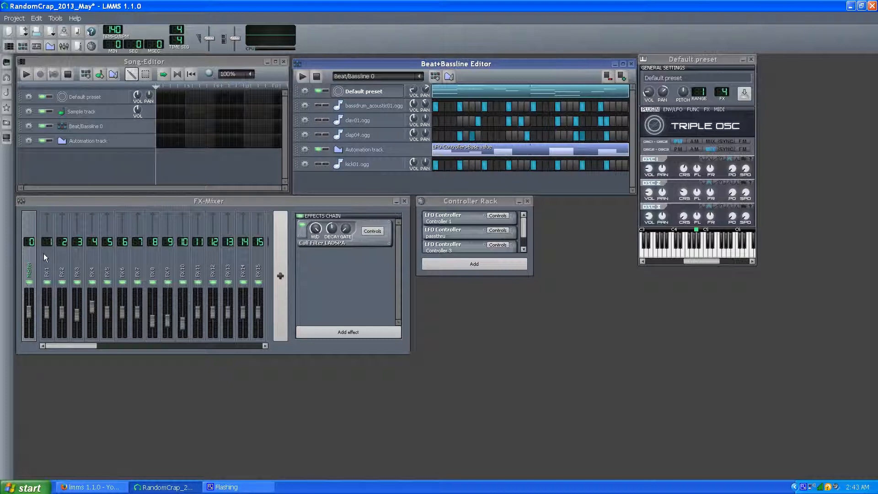
pyautogui.moveTo(253, 260)
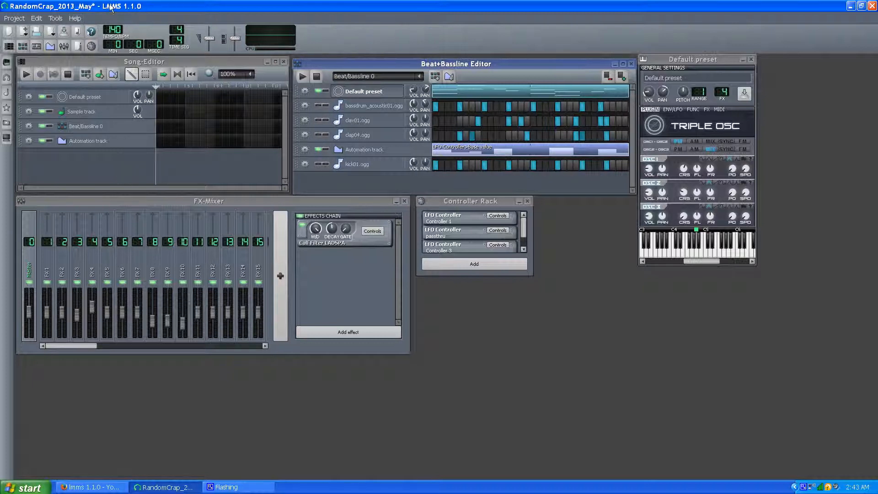
pyautogui.moveTo(142, 12)
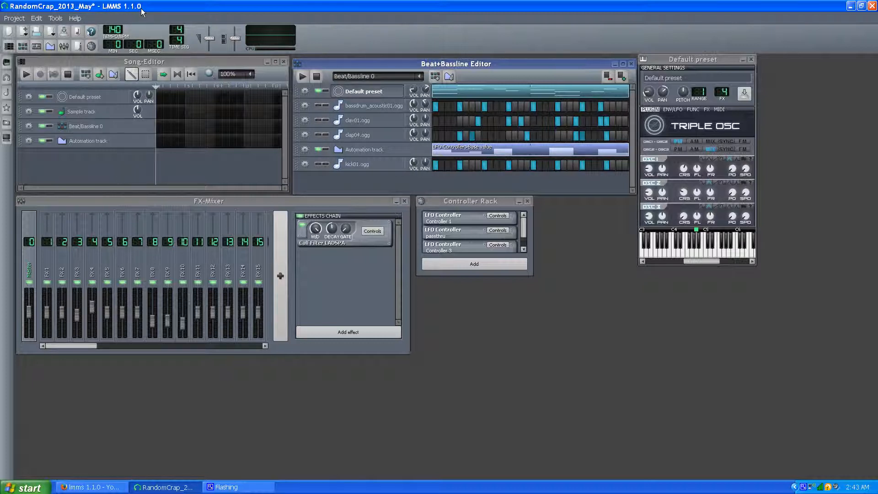
pyautogui.moveTo(109, 7)
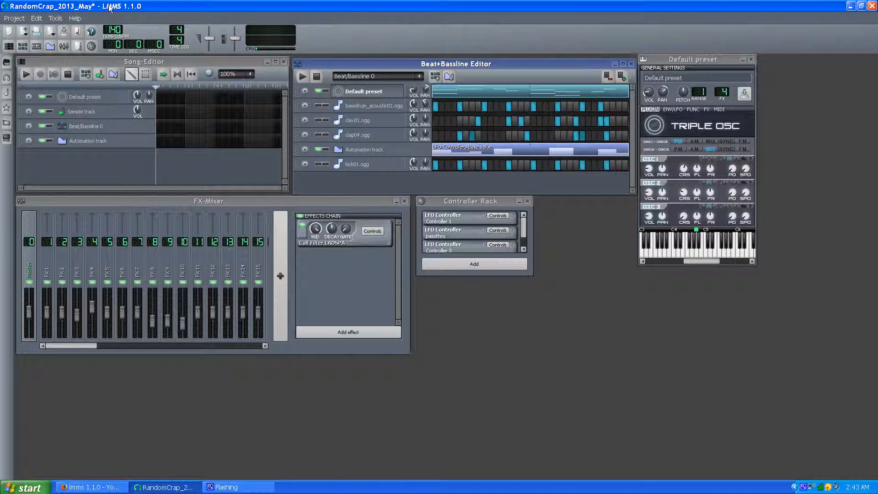
pyautogui.moveTo(136, 9)
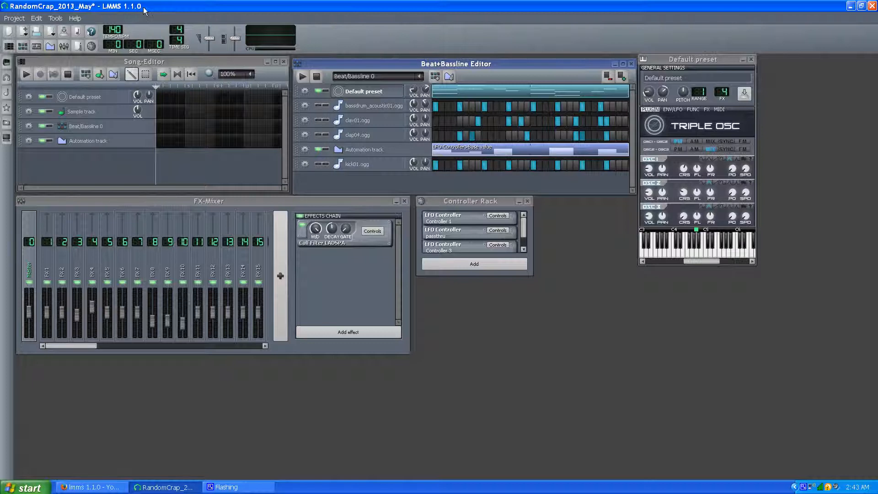
pyautogui.moveTo(98, 11)
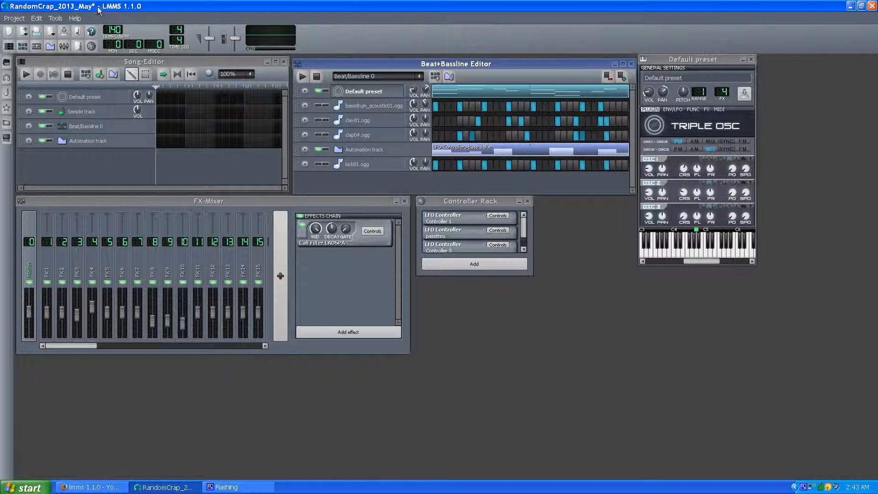
pyautogui.moveTo(134, 7)
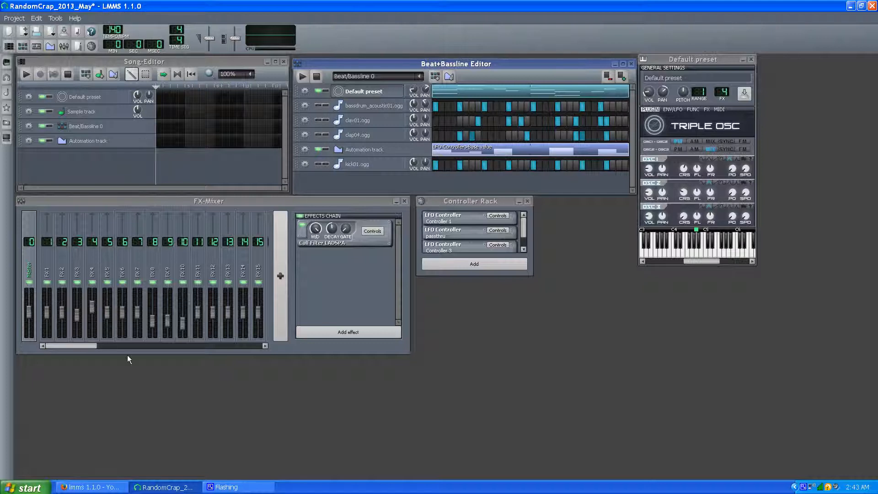
pyautogui.moveTo(214, 376)
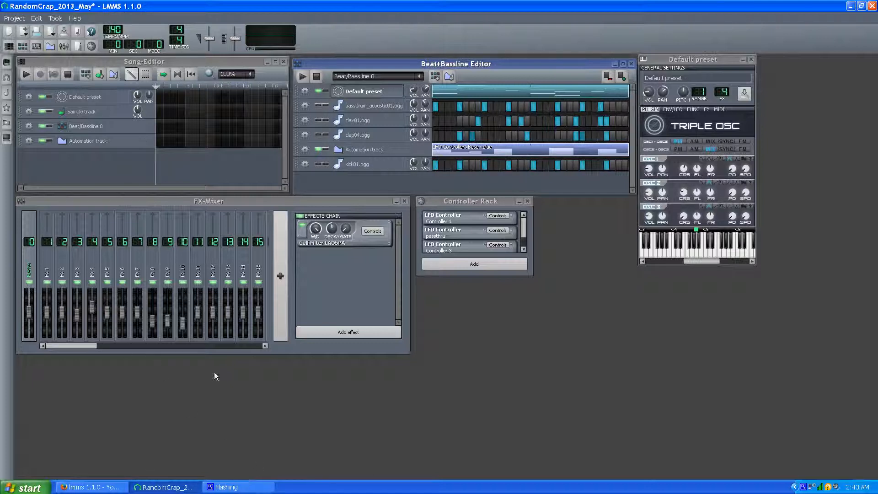